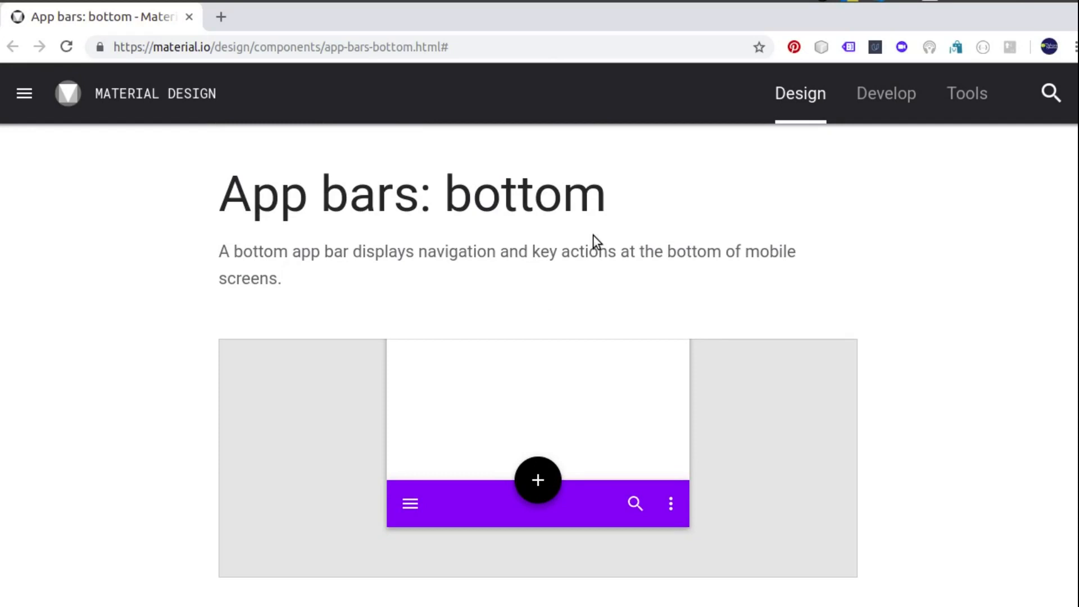
# - Scroll the bottom app bars guide past its contents to the Usage principles and related articles
pyautogui.scroll(-3)
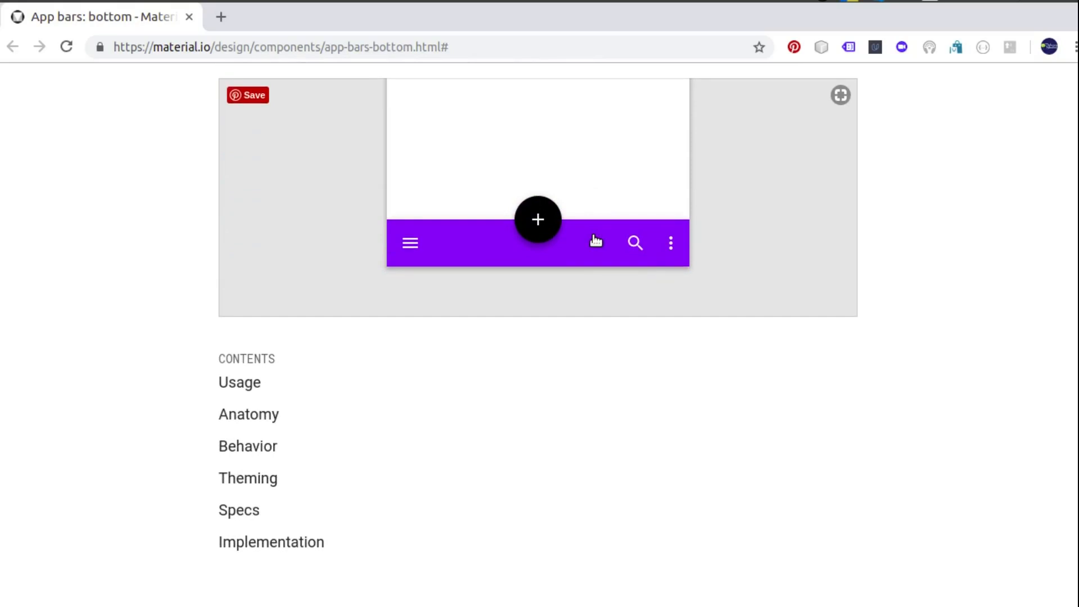
pyautogui.scroll(-3)
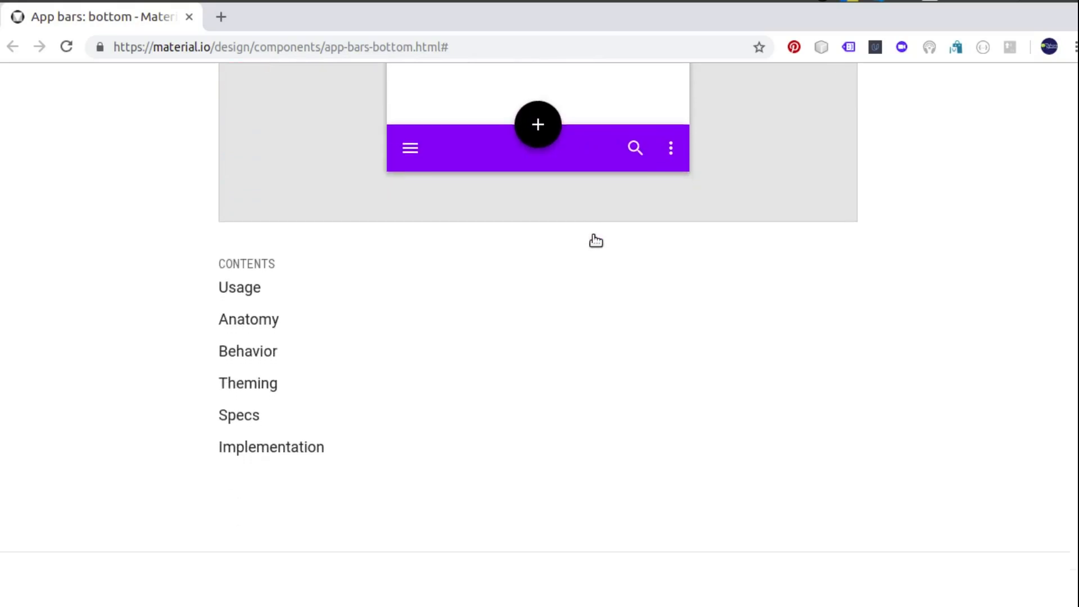
pyautogui.click(238, 287)
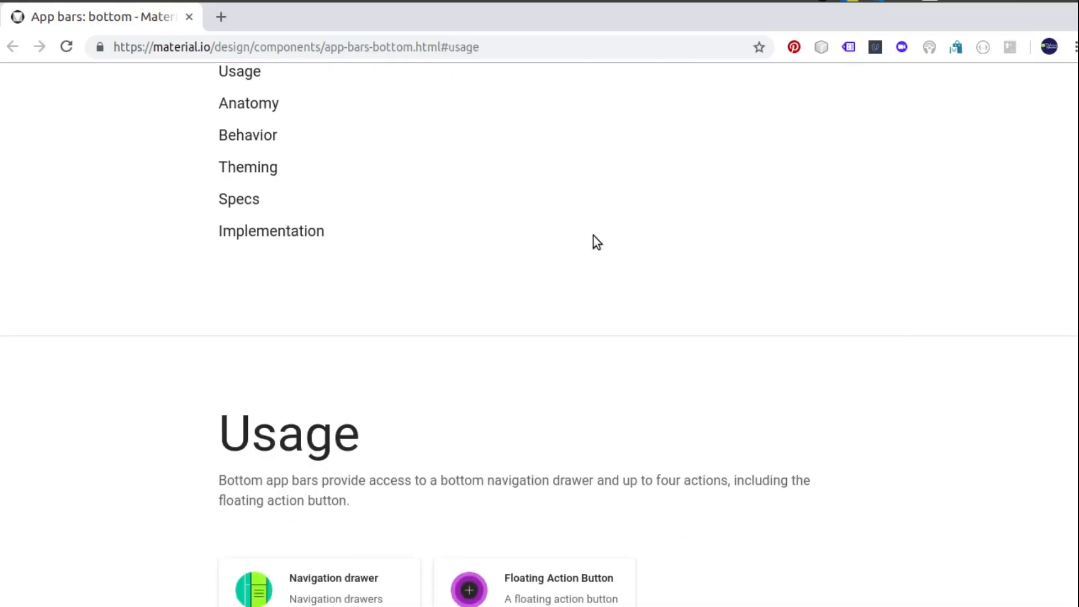
pyautogui.scroll(-3)
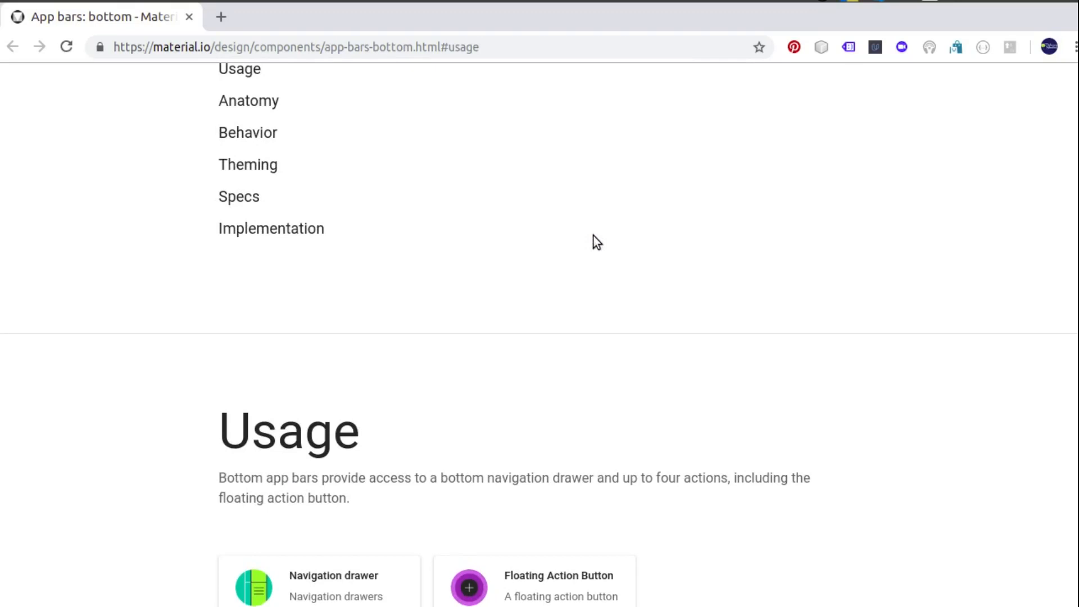
pyautogui.scroll(-3)
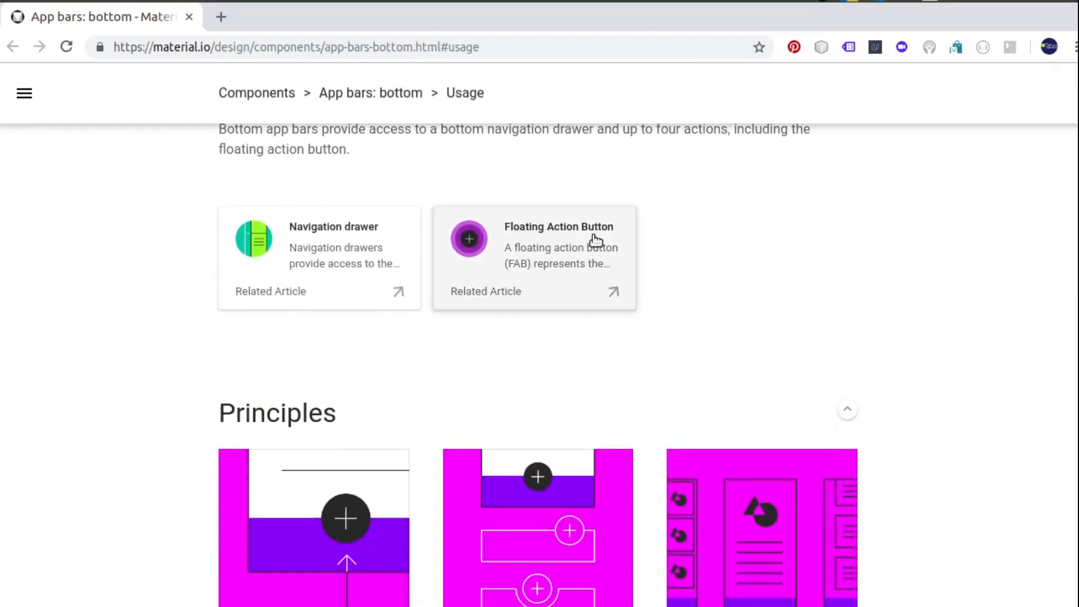
pyautogui.scroll(-3)
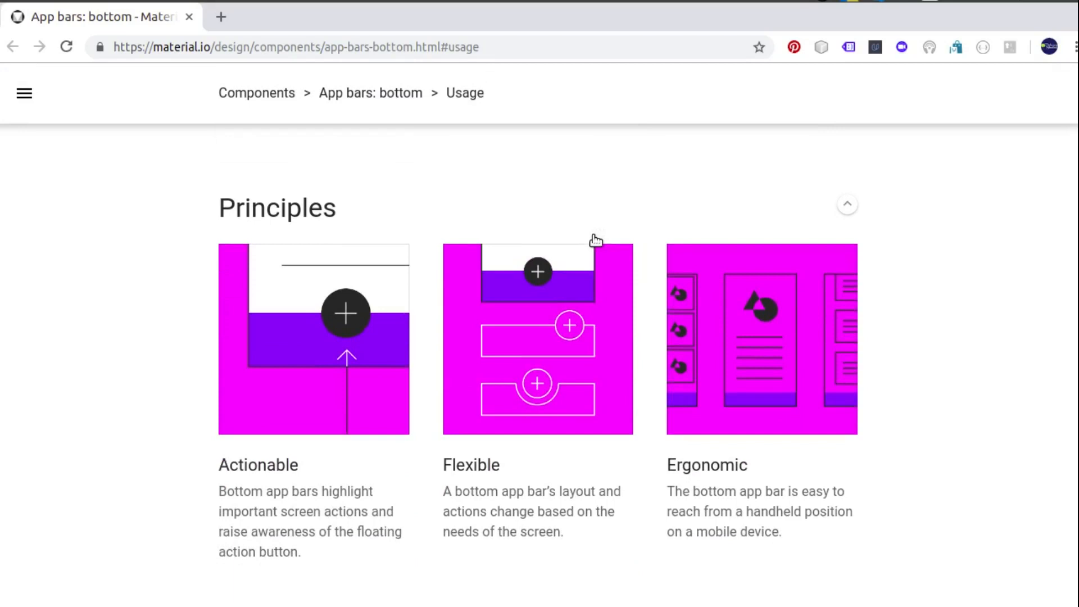
pyautogui.scroll(-3)
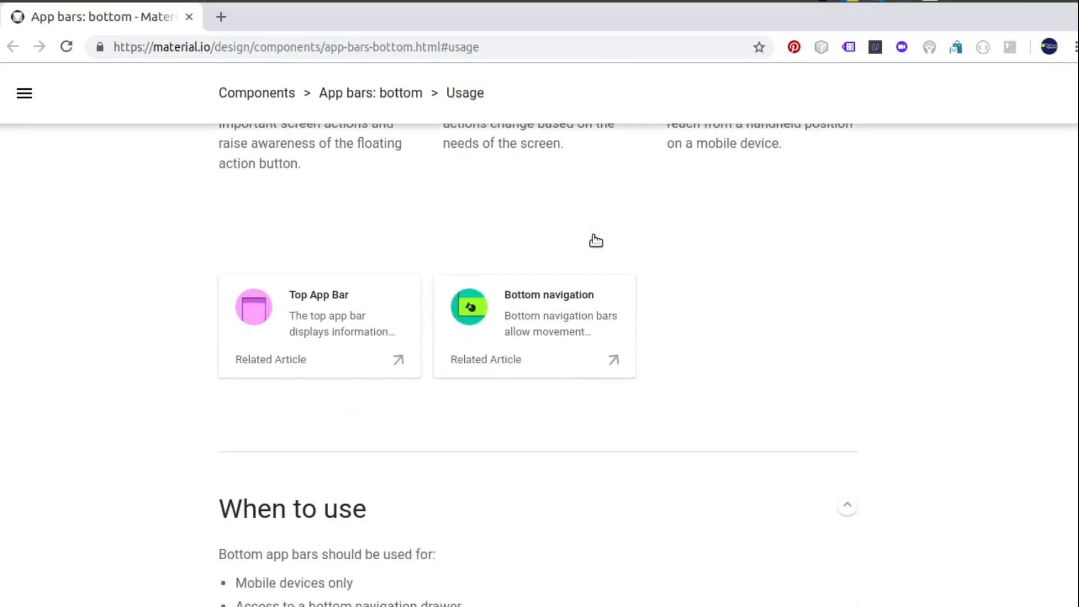
# - Scroll past 'When to use' to the Anatomy heading and its labelled diagram
pyautogui.scroll(-3)
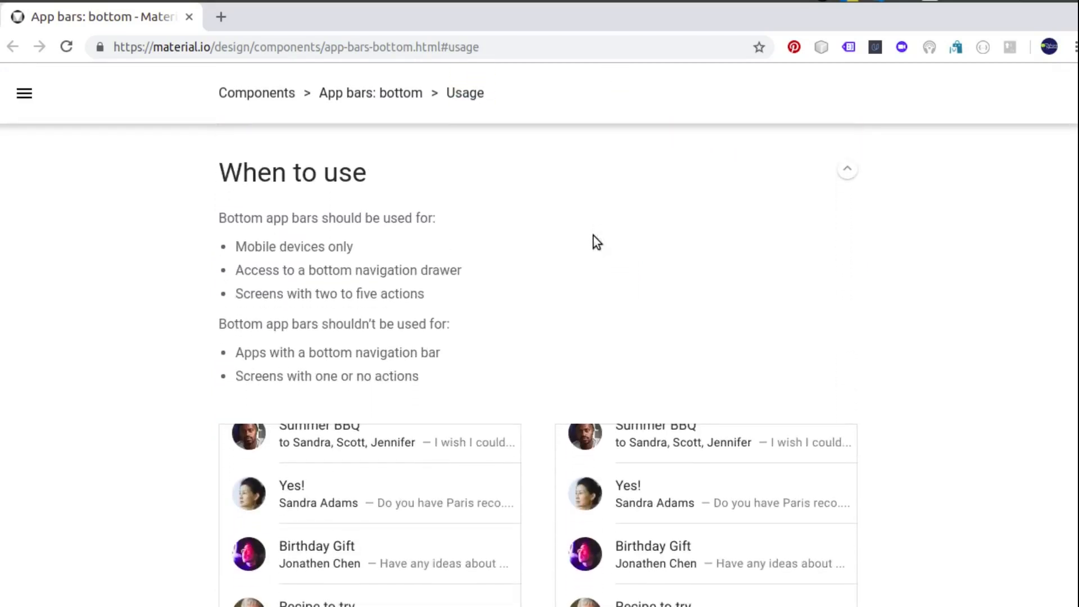
pyautogui.scroll(-3)
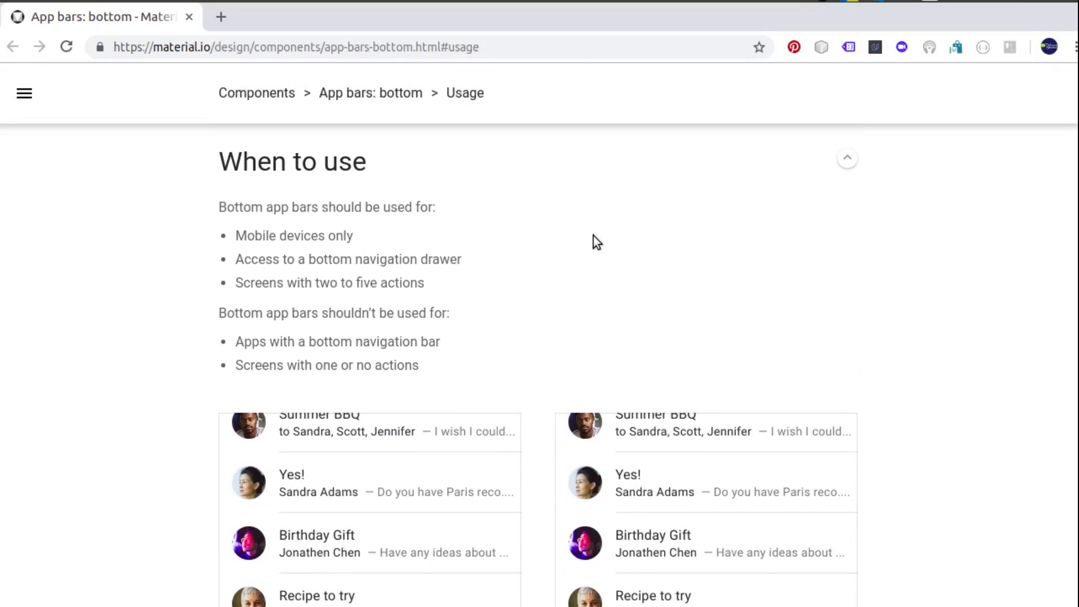
pyautogui.scroll(-3)
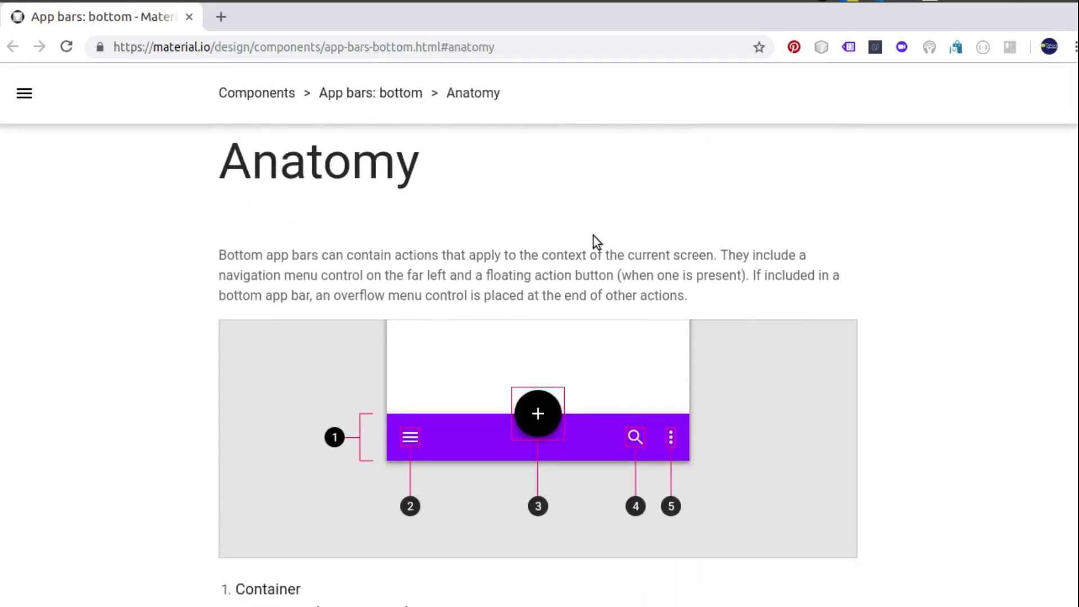
# - Scroll the Anatomy section to show all five parts, Container through Overflow menu control
pyautogui.scroll(-3)
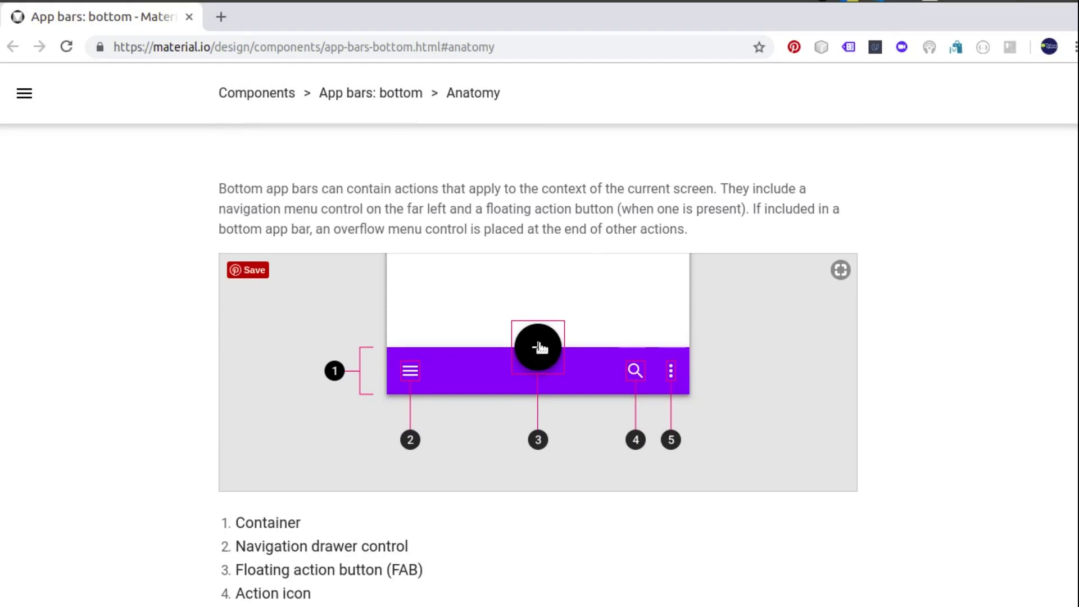
pyautogui.moveTo(633, 377)
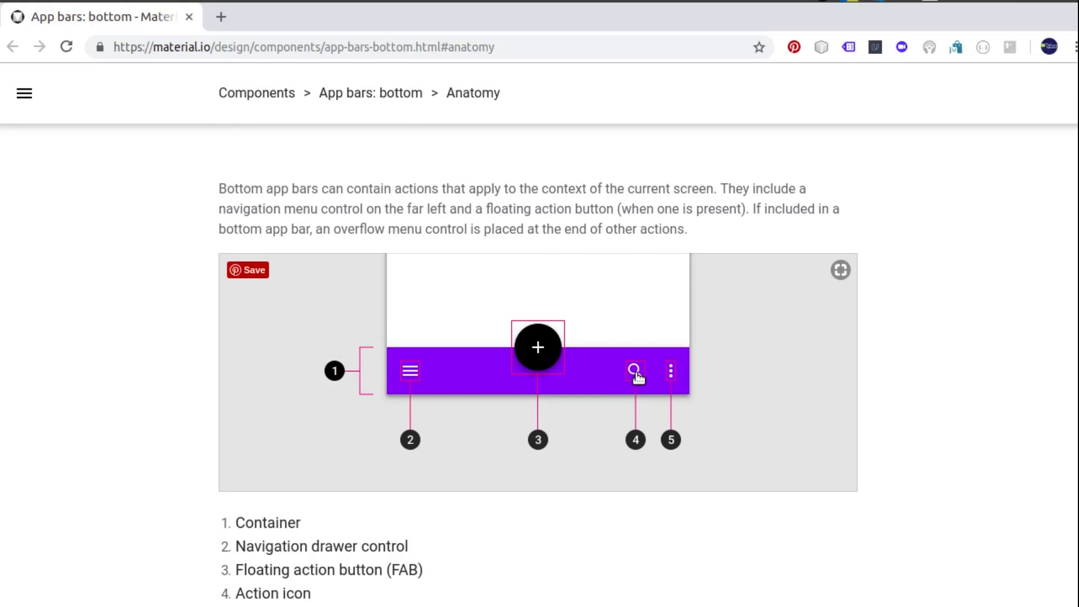
pyautogui.moveTo(616, 395)
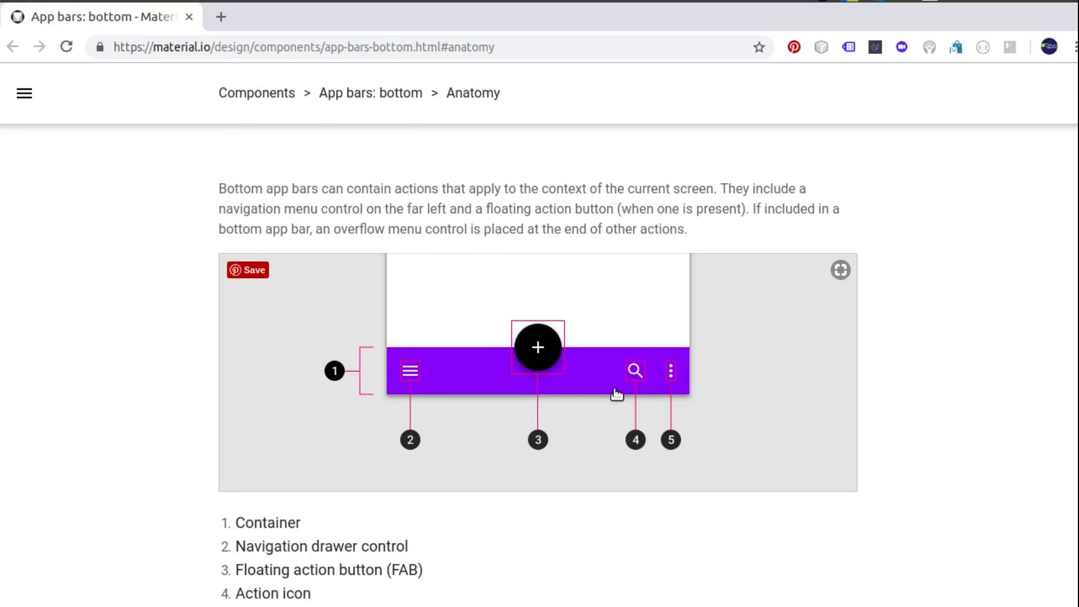
pyautogui.moveTo(440, 389)
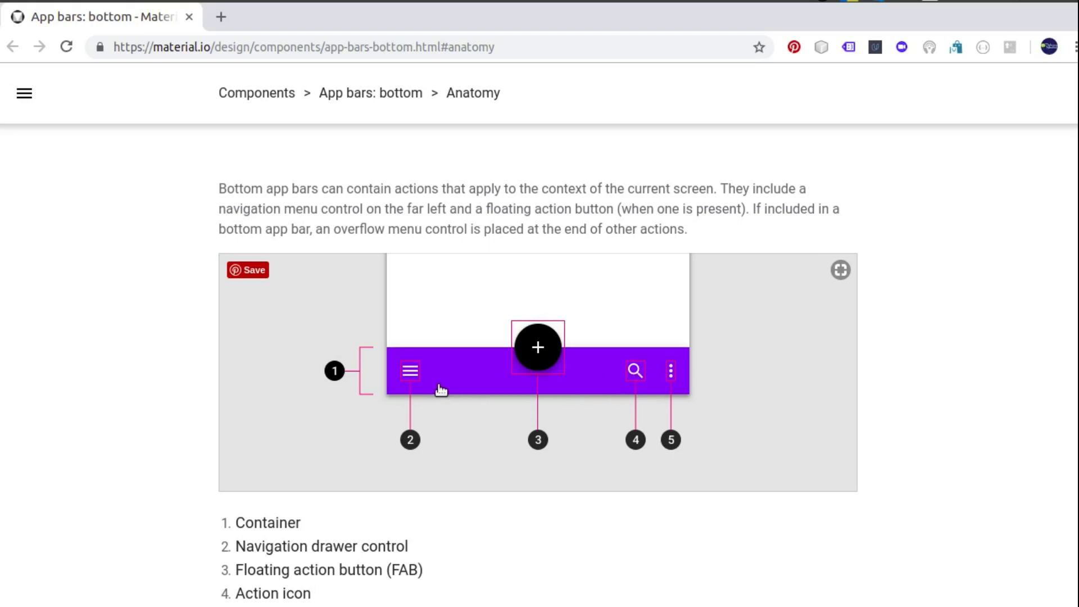
pyautogui.moveTo(411, 382)
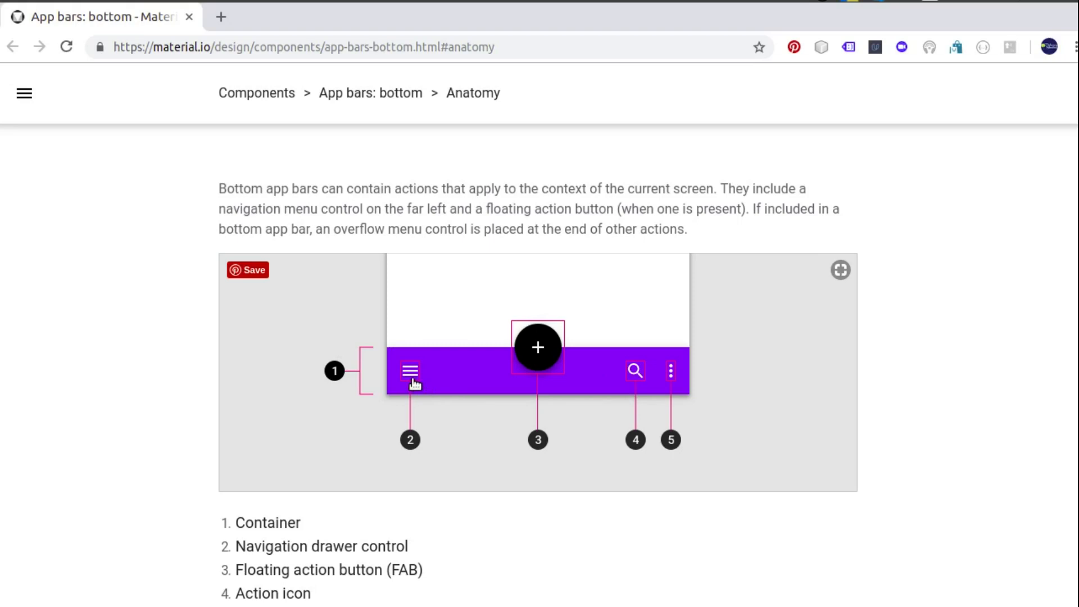
pyautogui.scroll(-3)
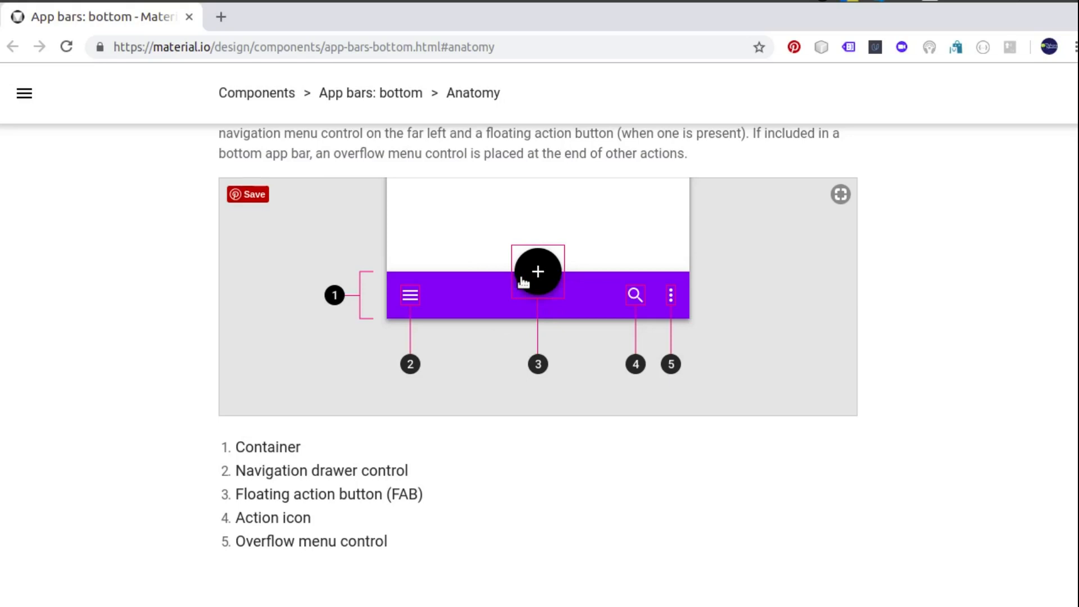
pyautogui.scroll(-3)
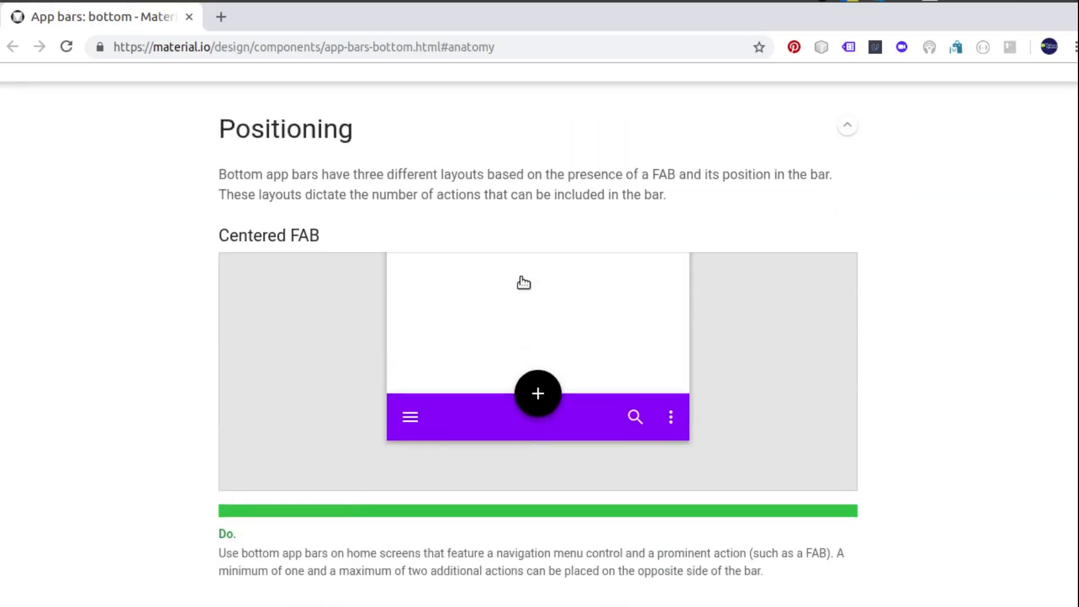
pyautogui.scroll(-3)
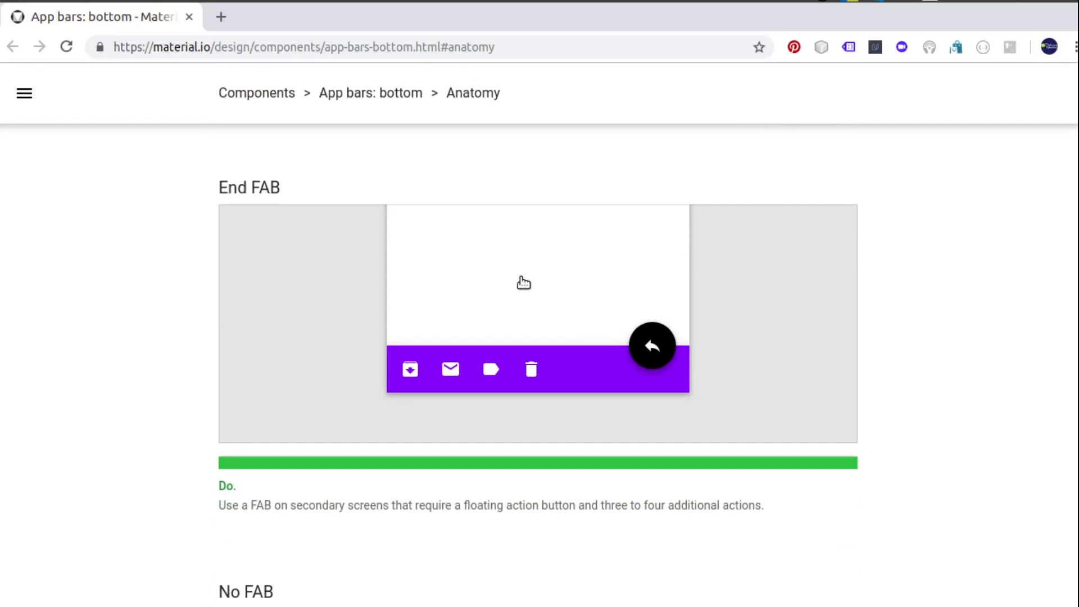
pyautogui.scroll(-3)
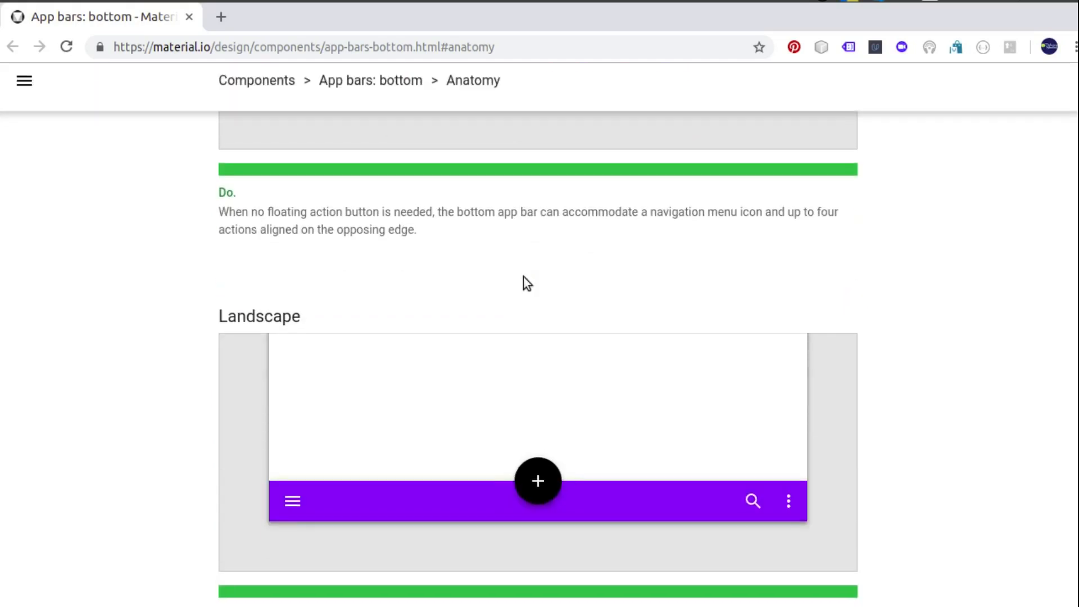
pyautogui.scroll(-3)
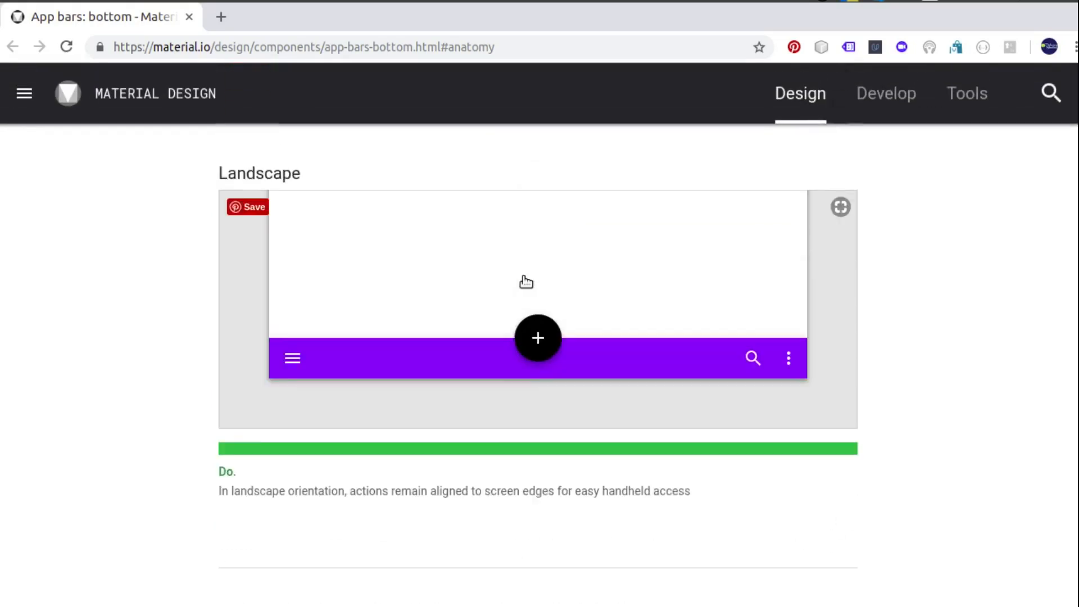
pyautogui.scroll(-3)
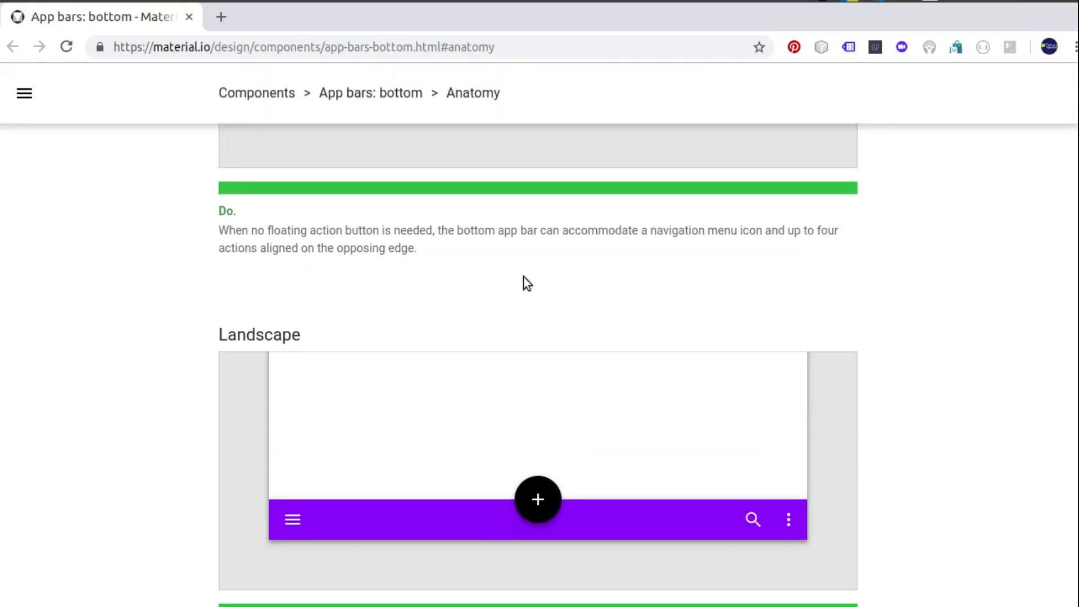
pyautogui.scroll(-3)
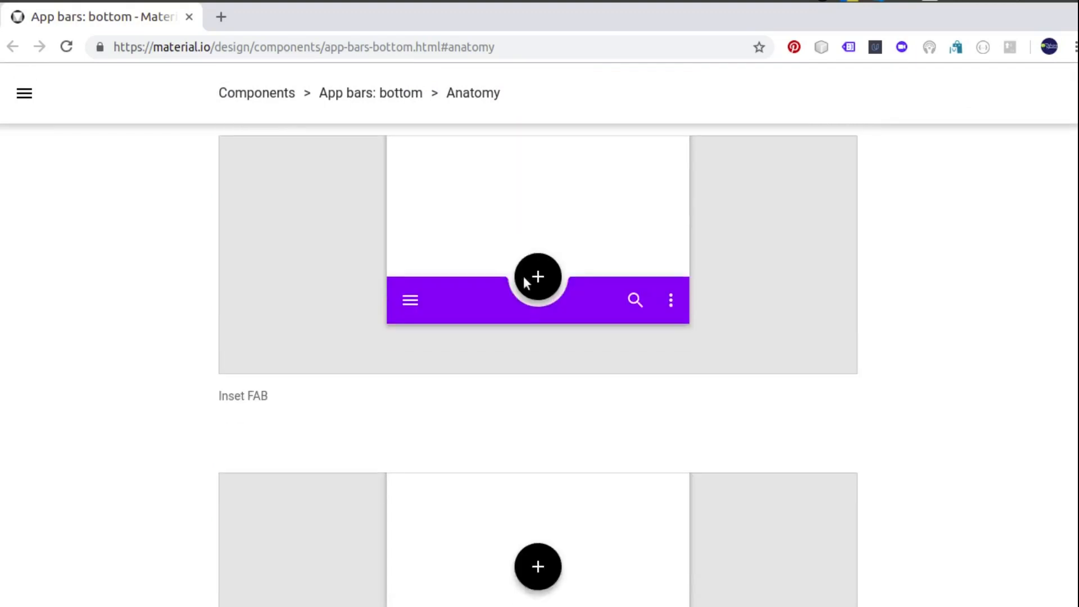
pyautogui.scroll(-3)
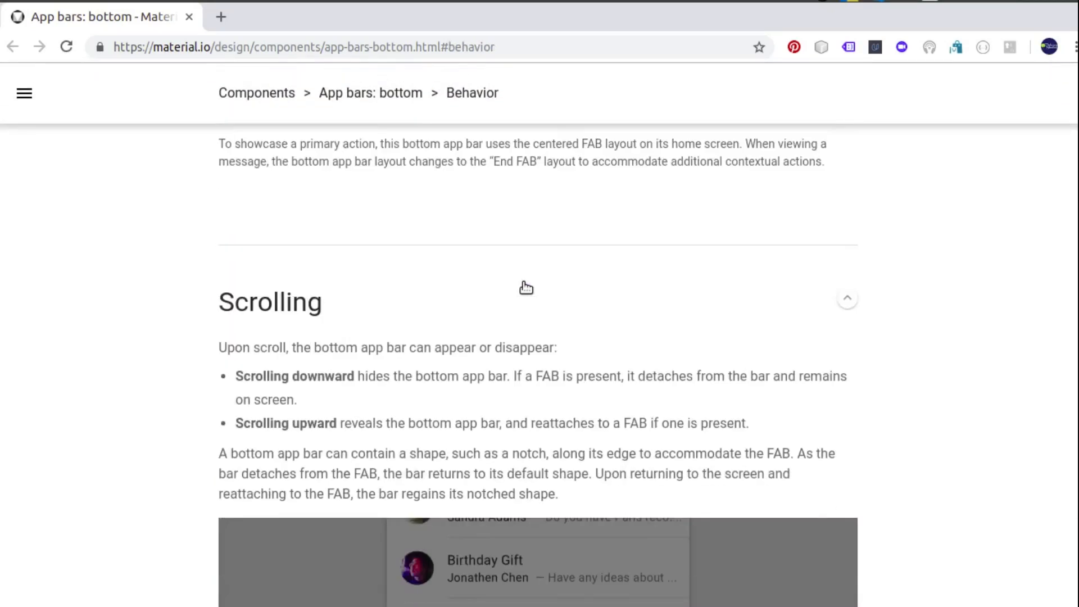
pyautogui.scroll(-3)
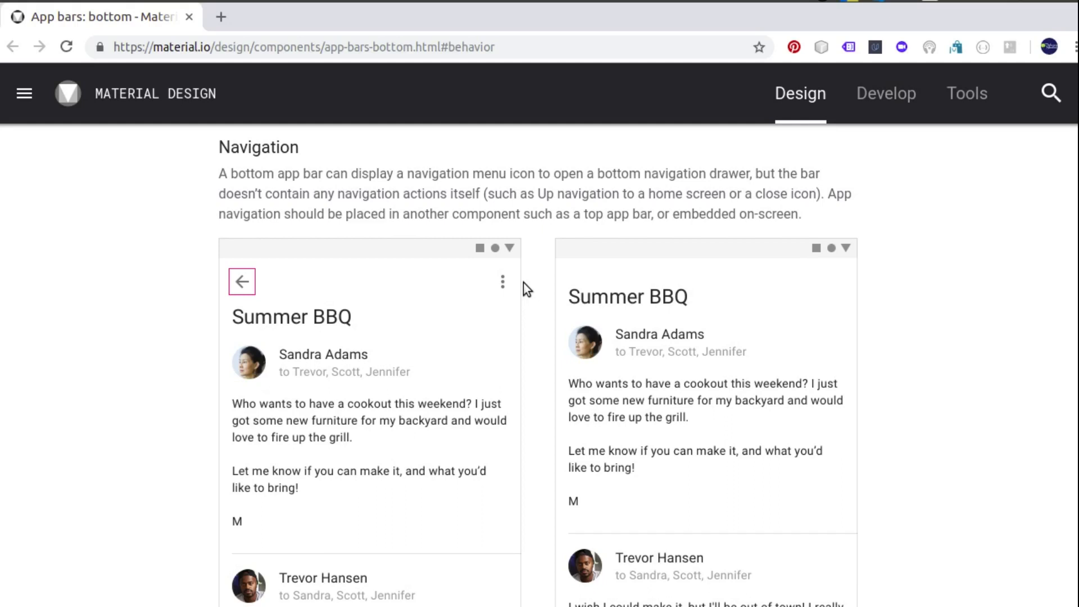
pyautogui.scroll(-3)
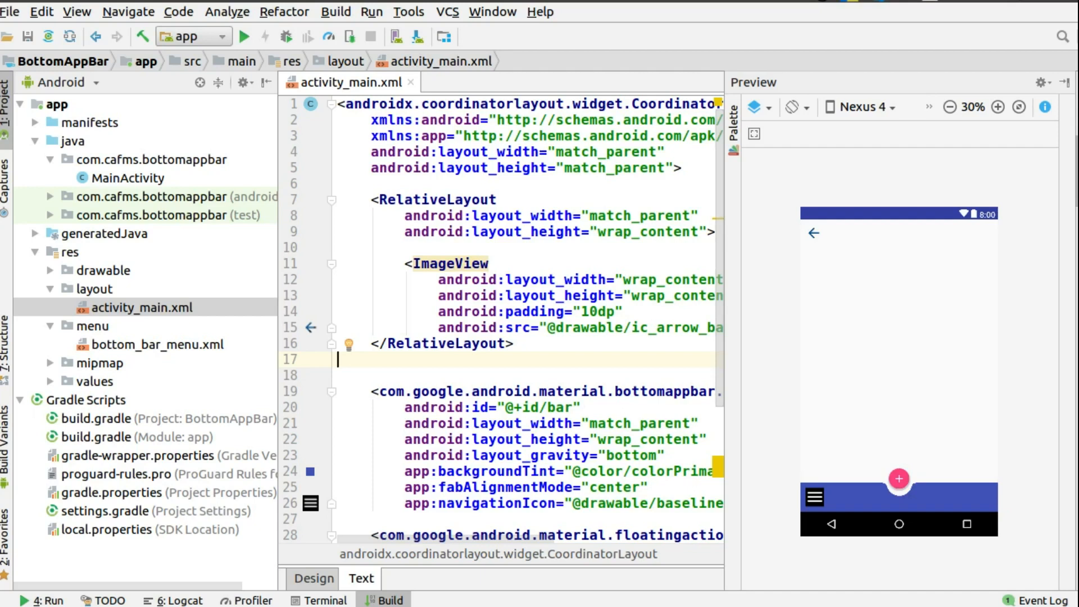
pyautogui.moveTo(143, 439)
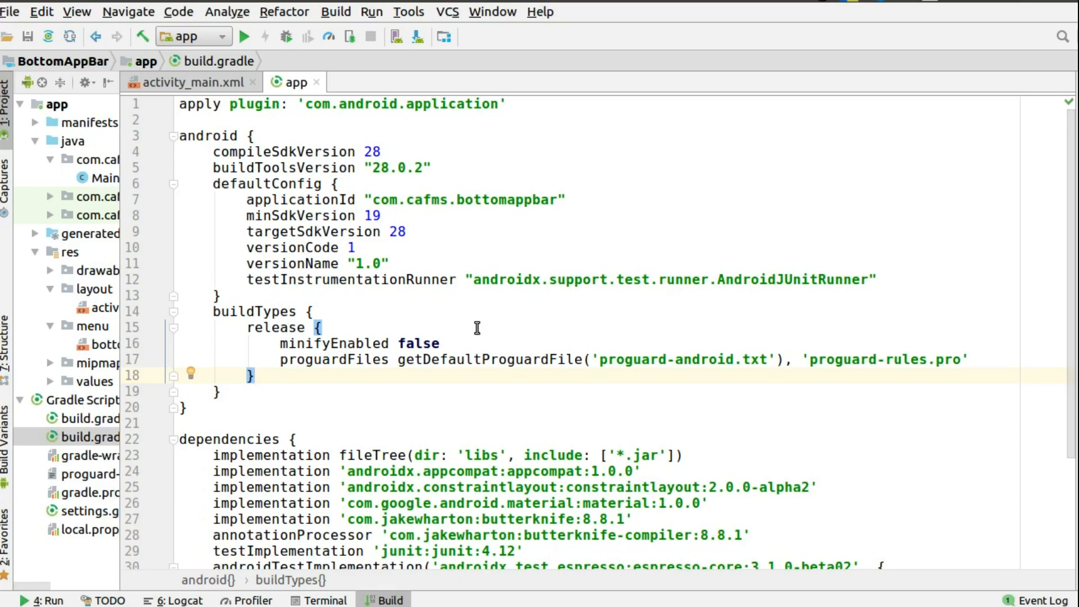
# - Scroll build.gradle (Module: app) down to the Material and ButterKnife dependencies
pyautogui.scroll(-3)
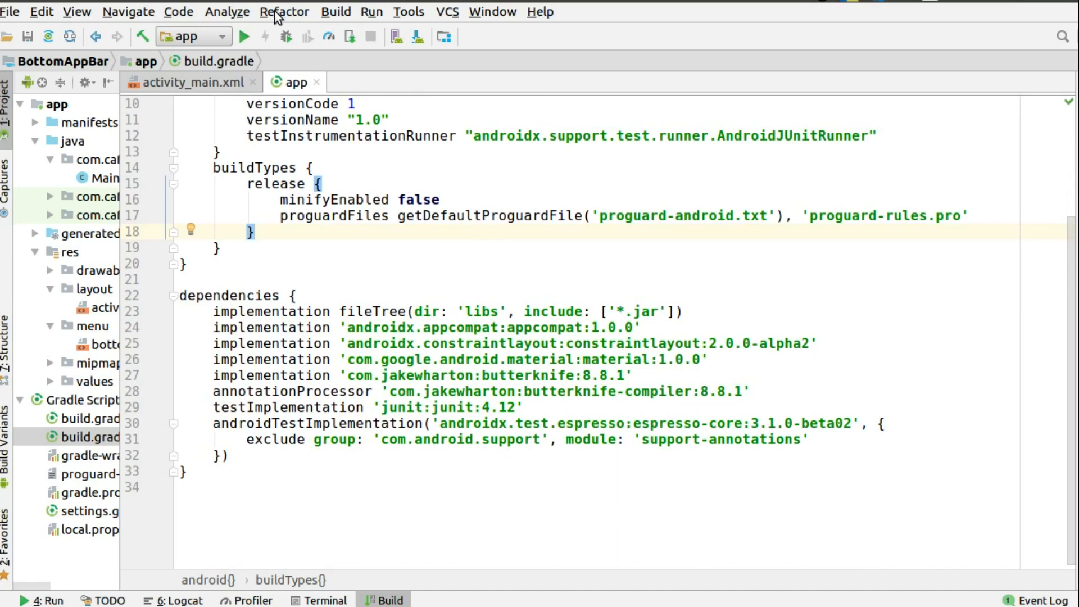
pyautogui.click(284, 12)
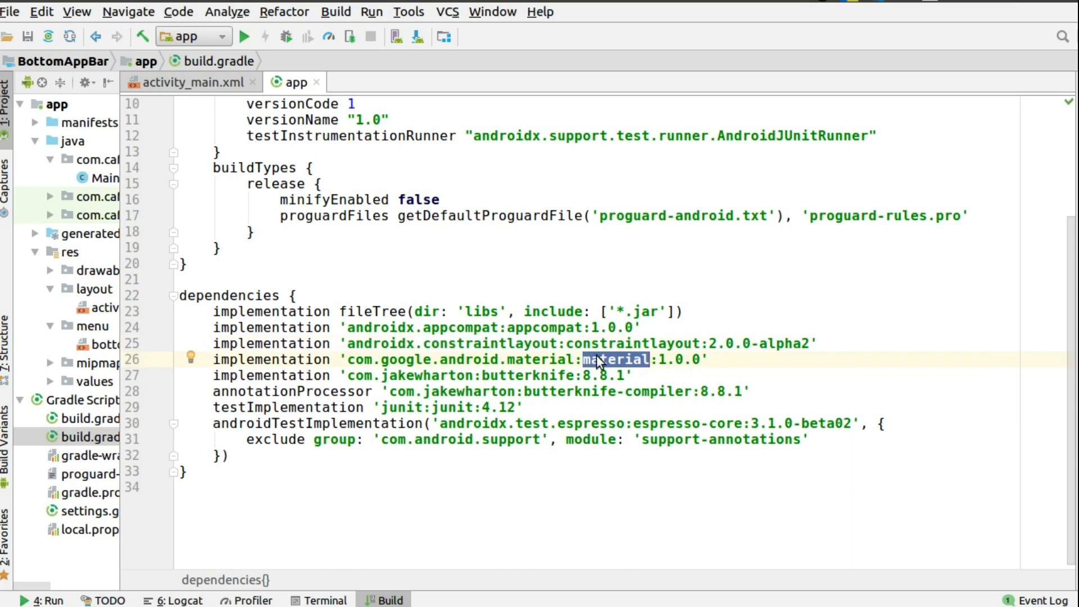
pyautogui.click(93, 289)
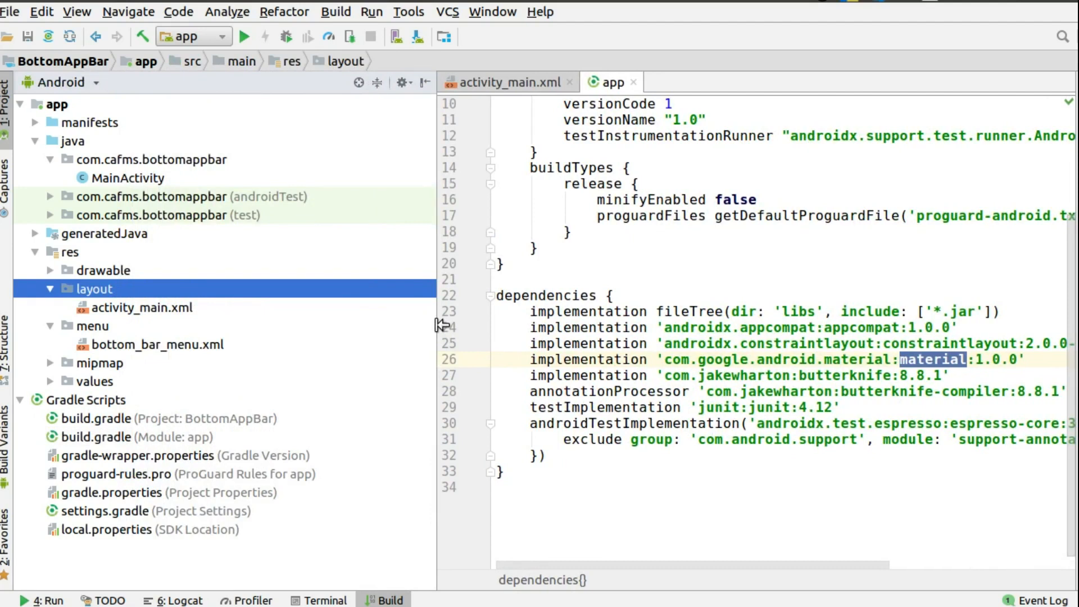
pyautogui.moveTo(325, 347)
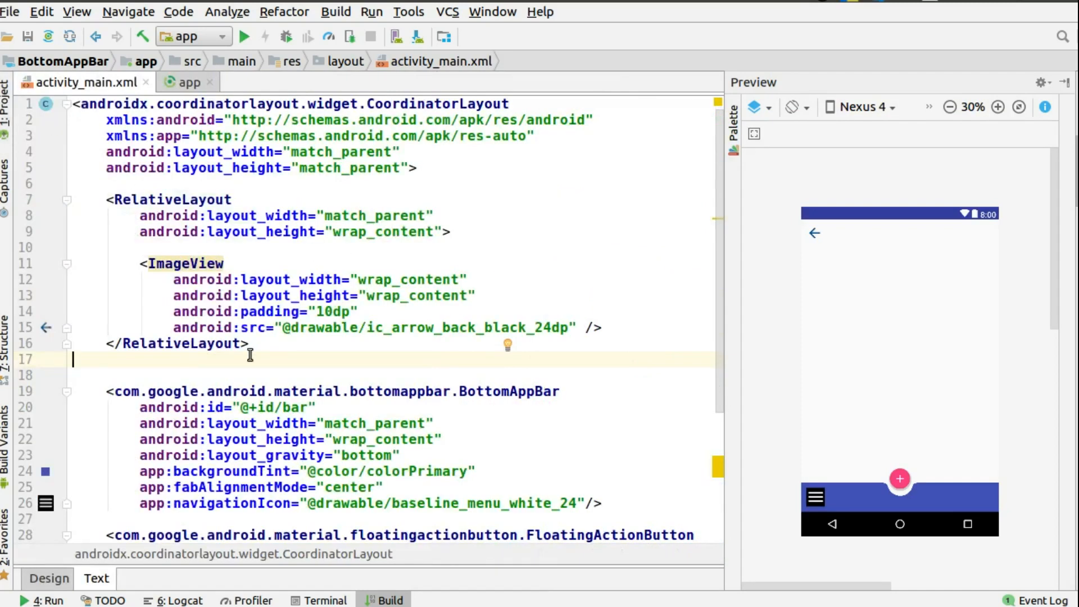
# - Scroll activity_main.xml to the BottomAppBar and FloatingActionButton elements and highlight BottomAppBar
pyautogui.scroll(-3)
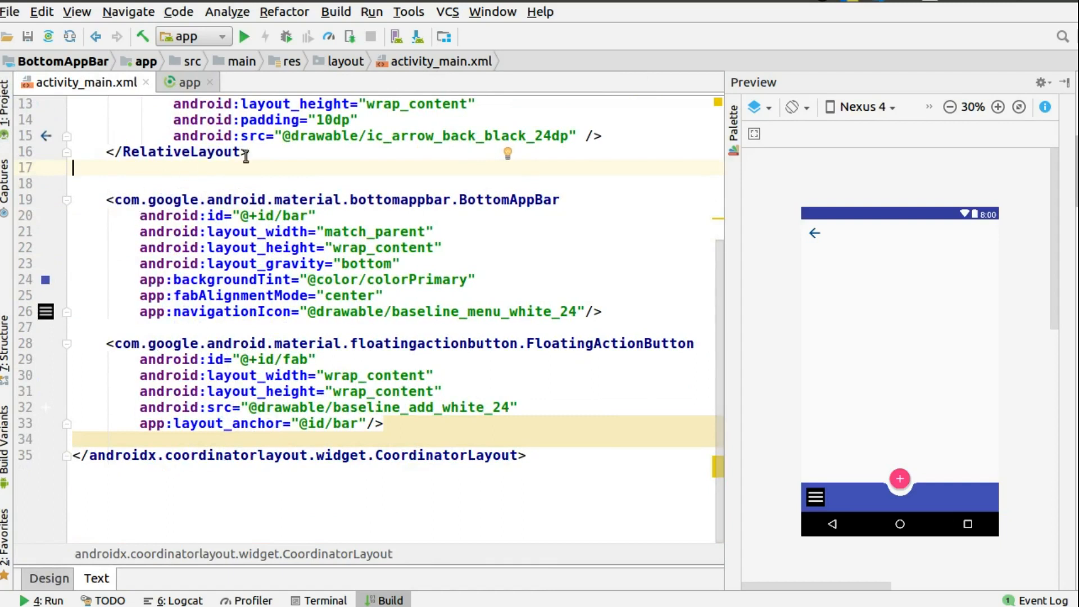
pyautogui.doubleClick(510, 200)
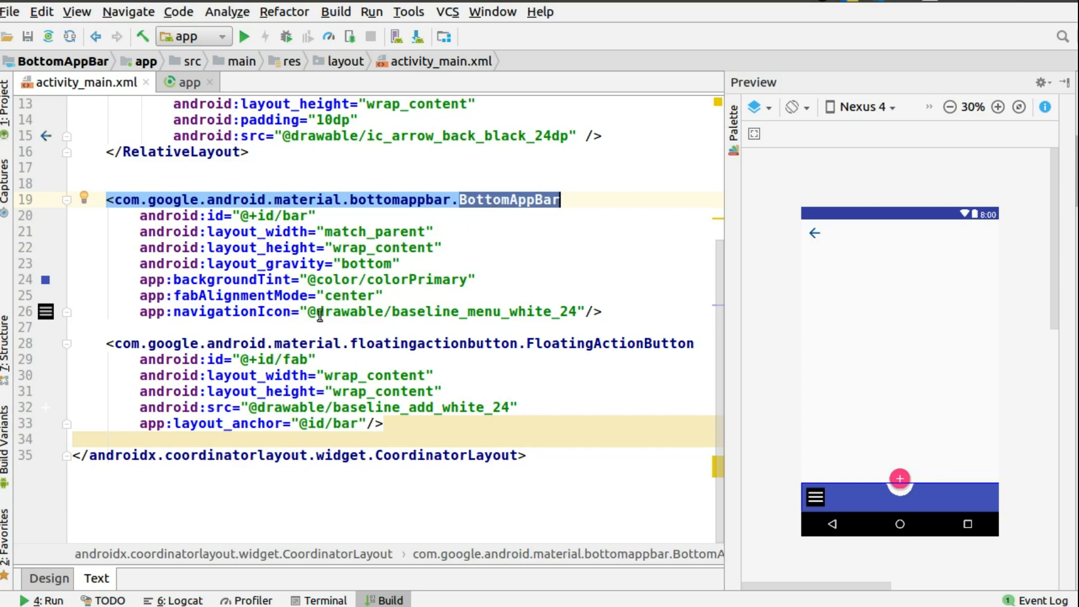
pyautogui.doubleClick(482, 311)
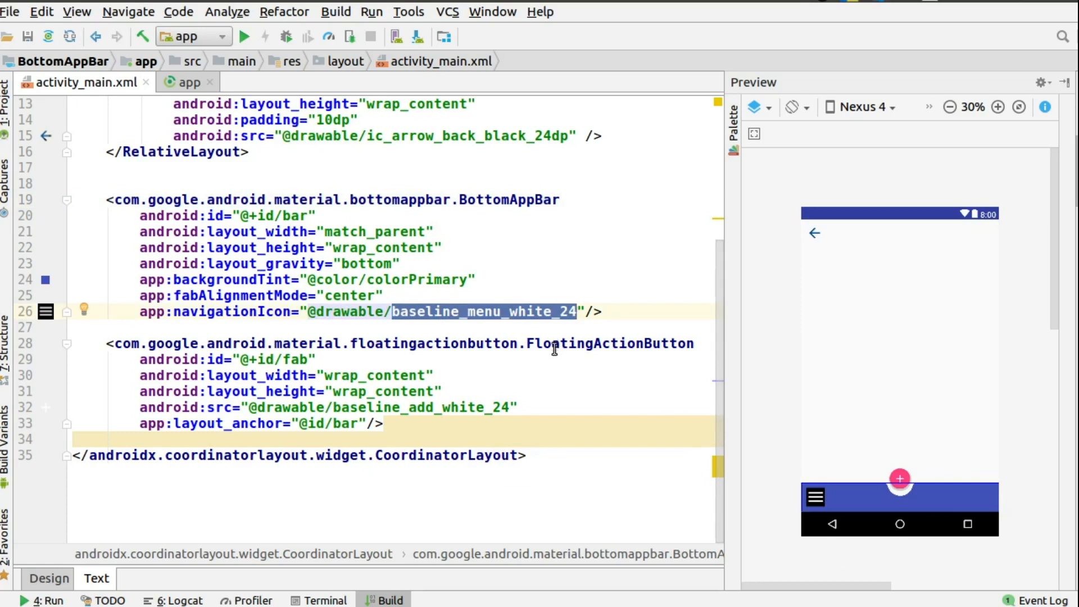
pyautogui.doubleClick(610, 343)
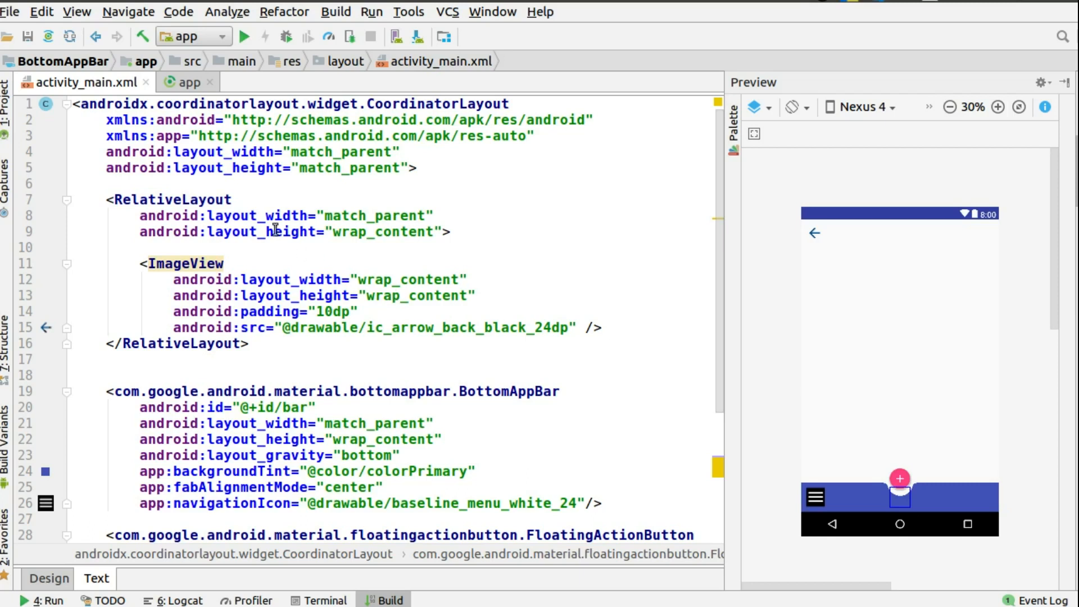
# - Open MainActivity.java, then bottom_bar_menu.xml with its Favorite, Search and Settings items
pyautogui.click(6, 89)
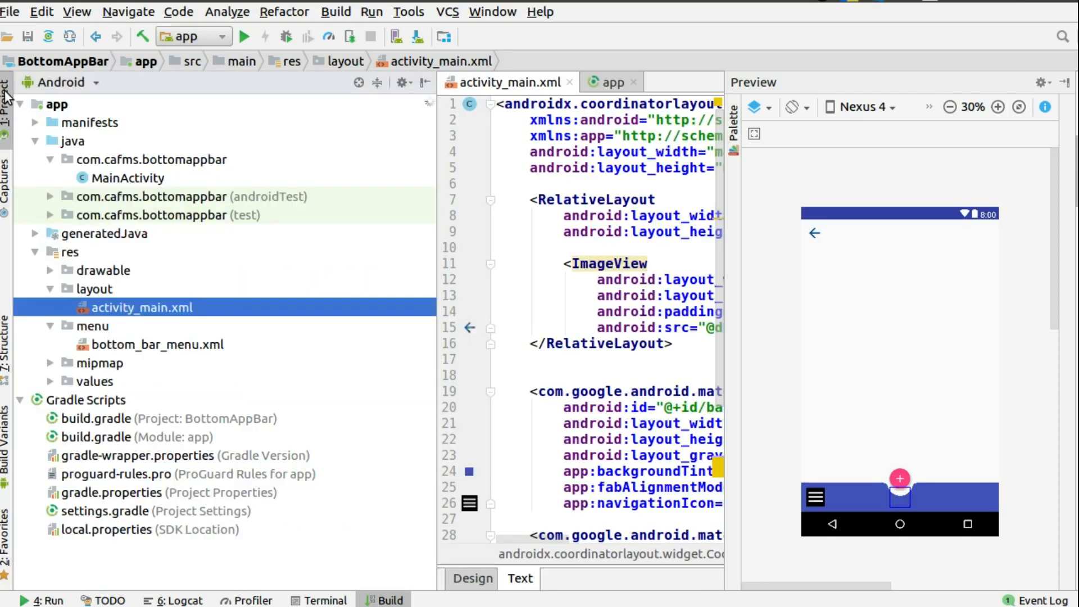
pyautogui.click(129, 178)
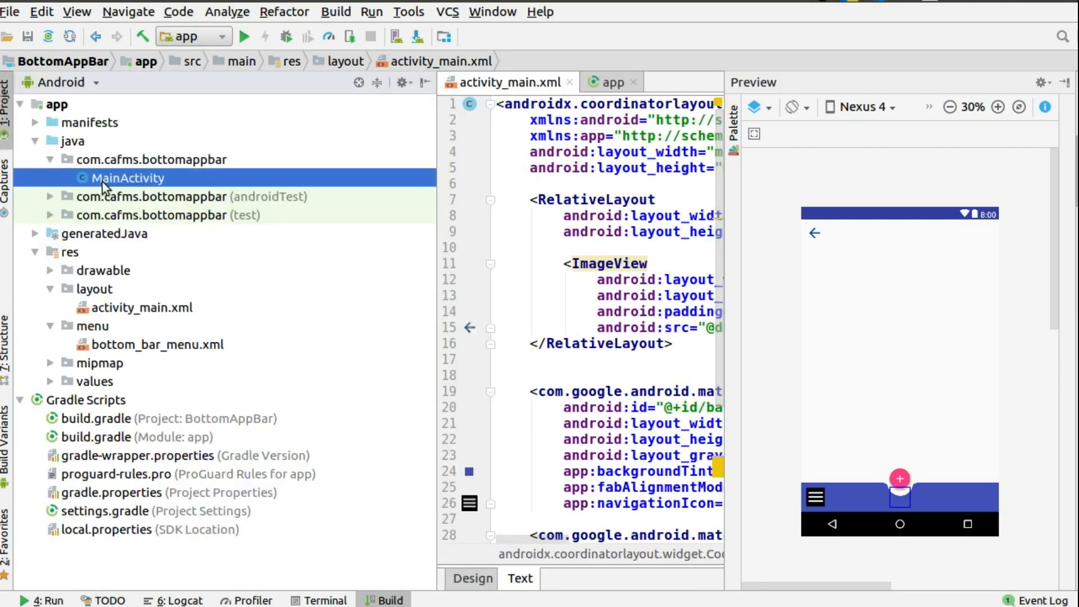
pyautogui.doubleClick(128, 178)
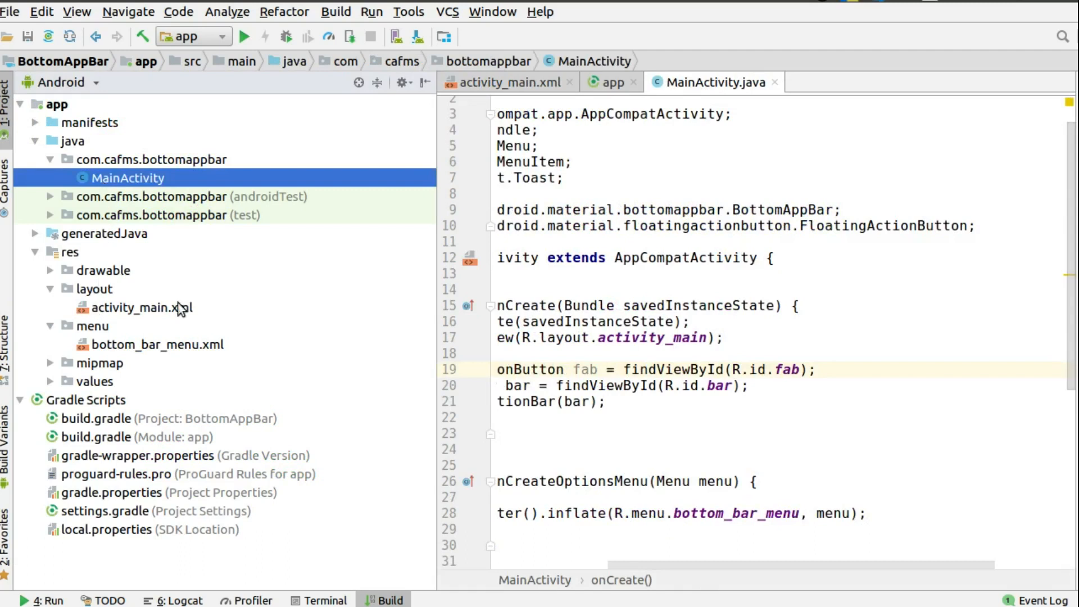
pyautogui.moveTo(135, 349)
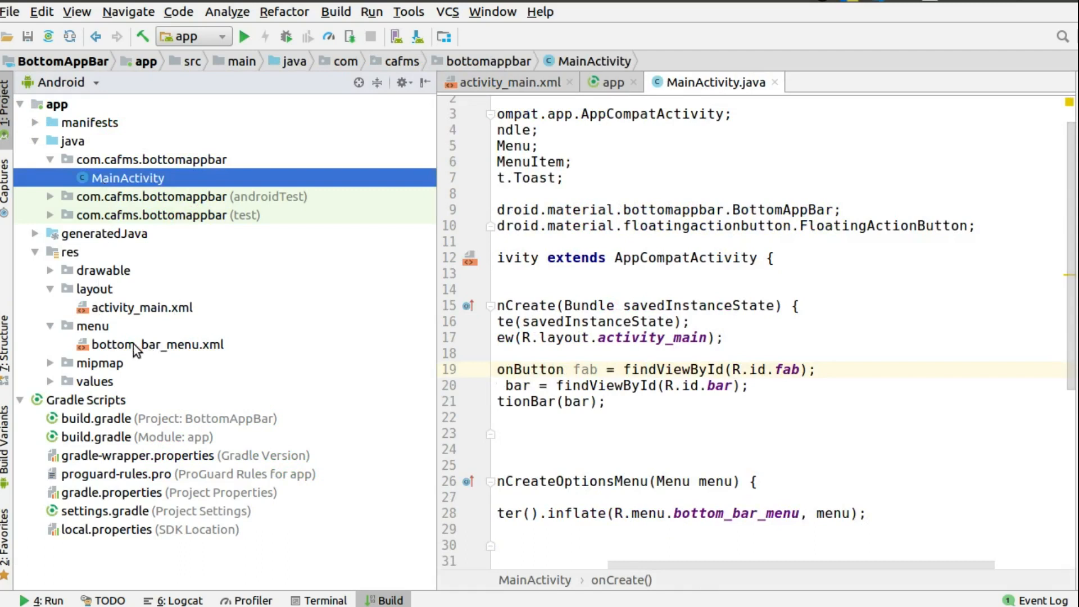
pyautogui.doubleClick(160, 344)
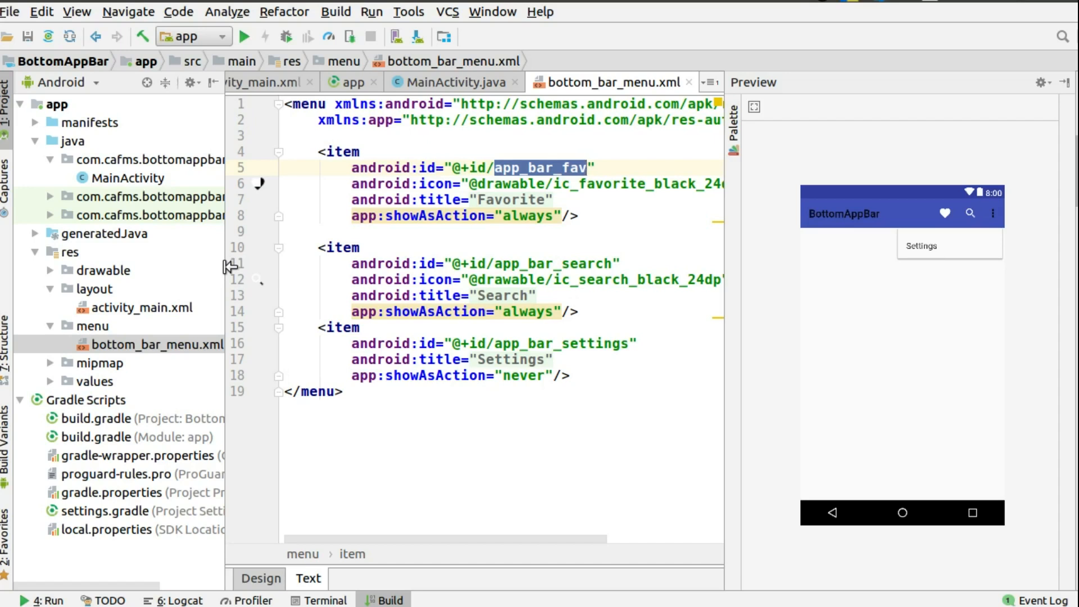
pyautogui.moveTo(141, 217)
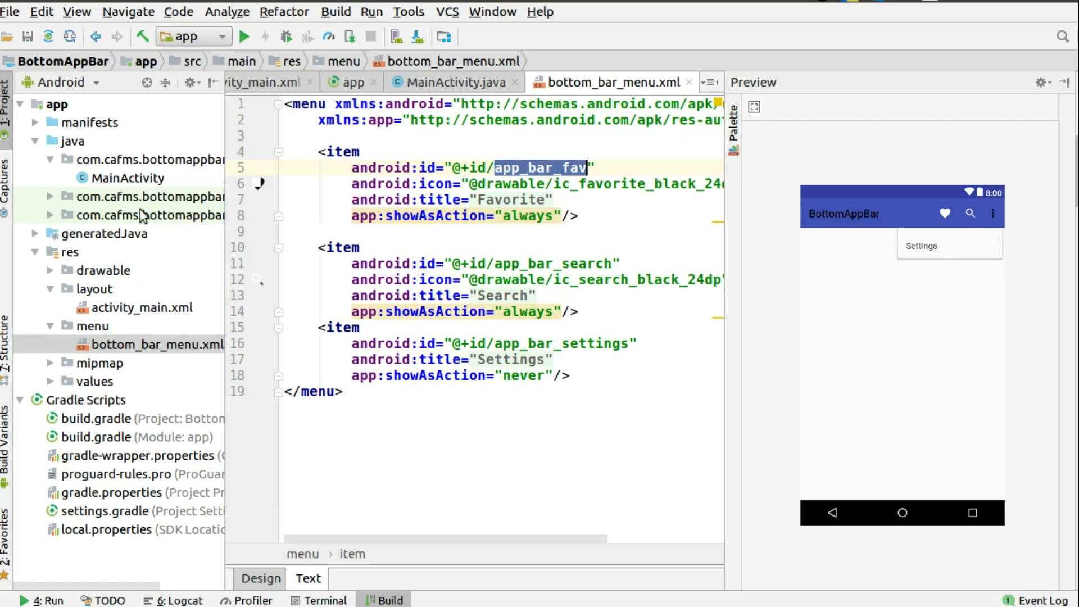
# - Scroll through MainActivity's onCreate: fab and bar lookups, then setSupportActionBar(bar)
pyautogui.click(127, 177)
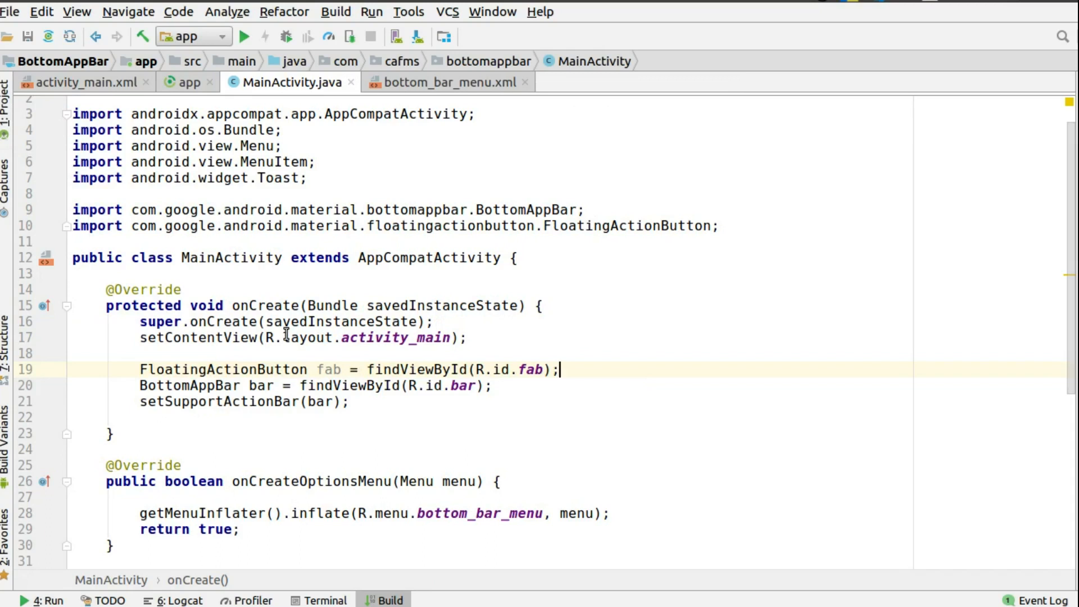
pyautogui.scroll(-3)
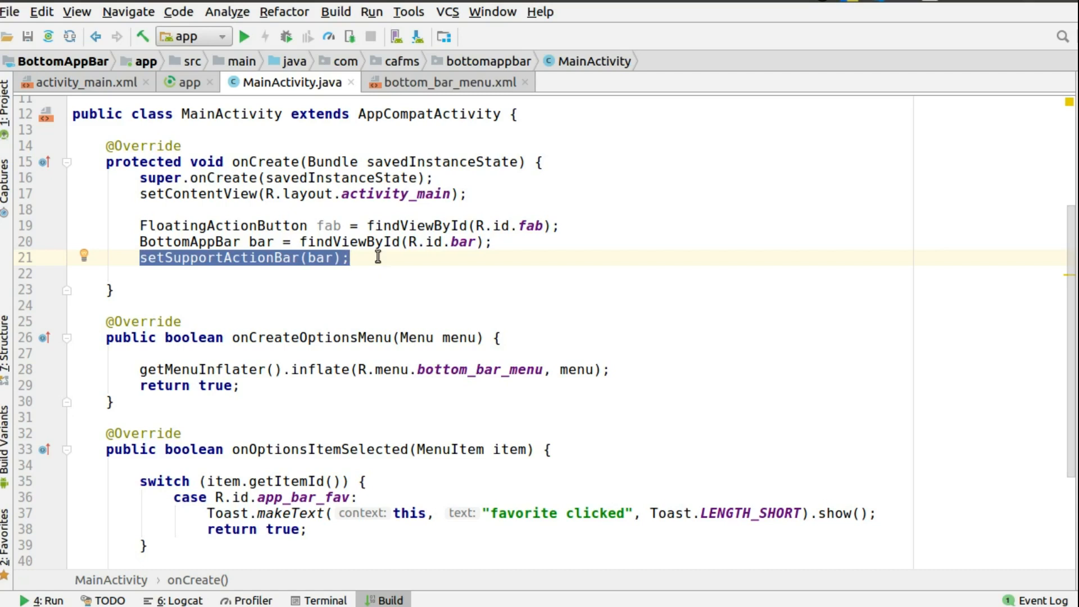
pyautogui.scroll(-3)
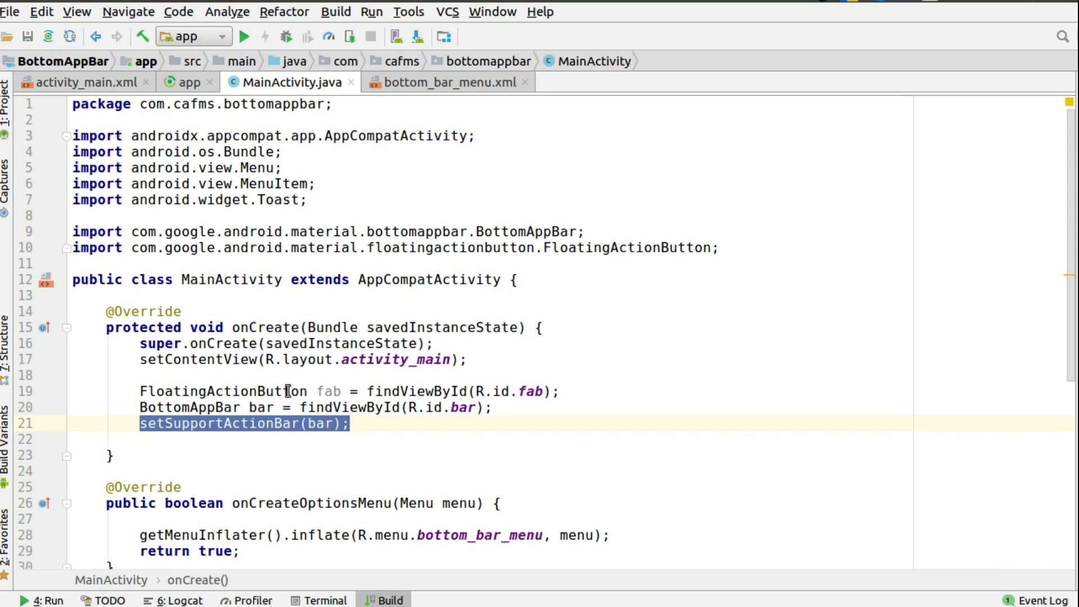
pyautogui.moveTo(46, 131)
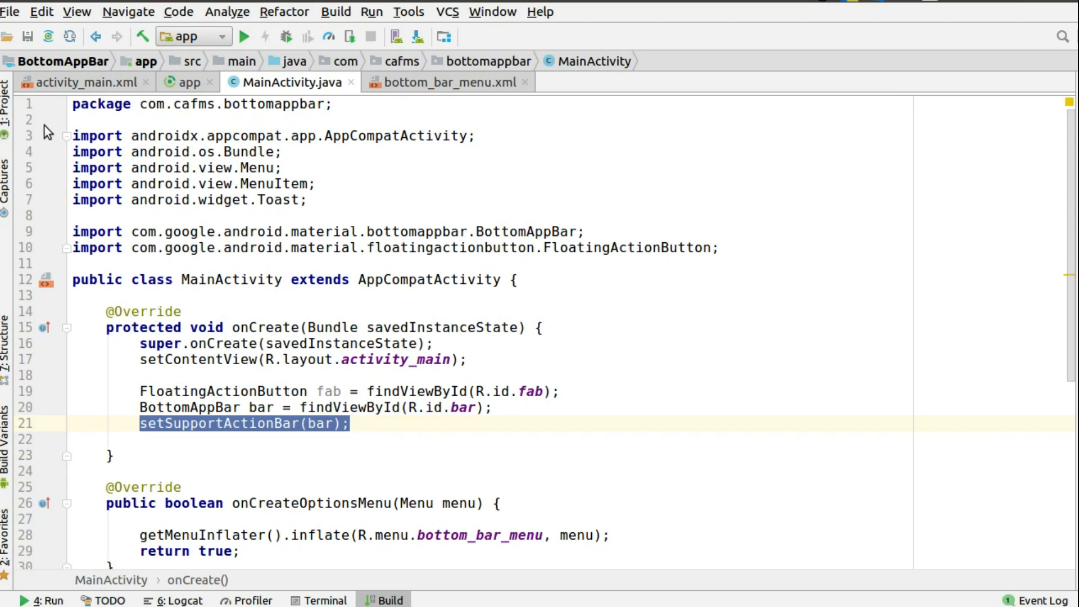